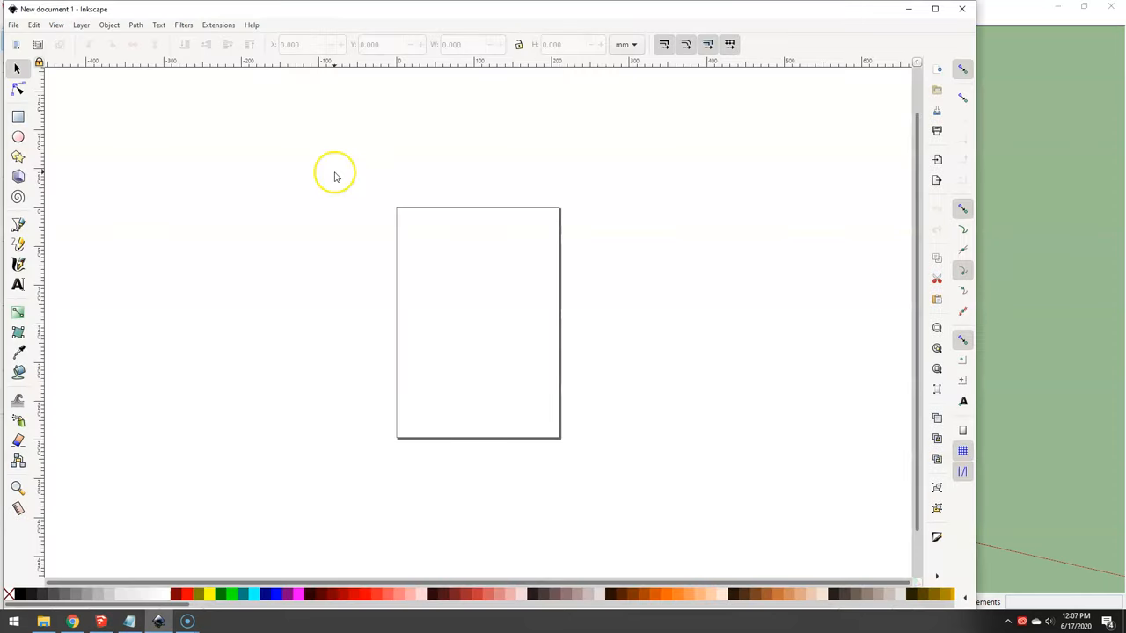
{"action": "mouse_move", "coordinate": [115, 15]}
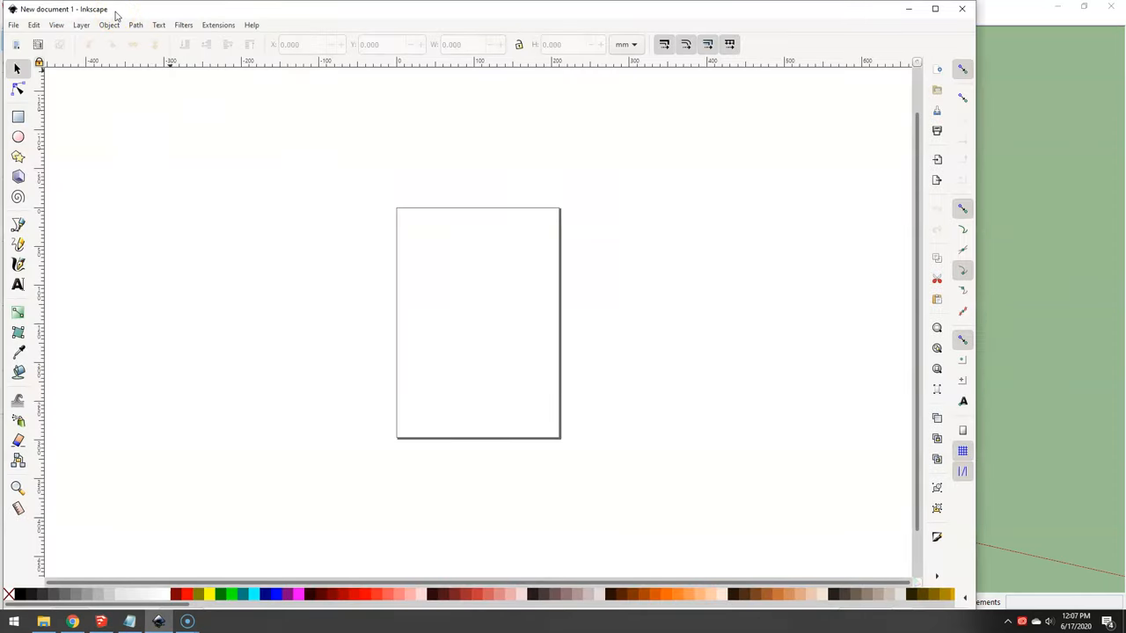
Step: Open the File menu to import a picture into the blank document
{"action": "left_click", "coordinate": [13, 25]}
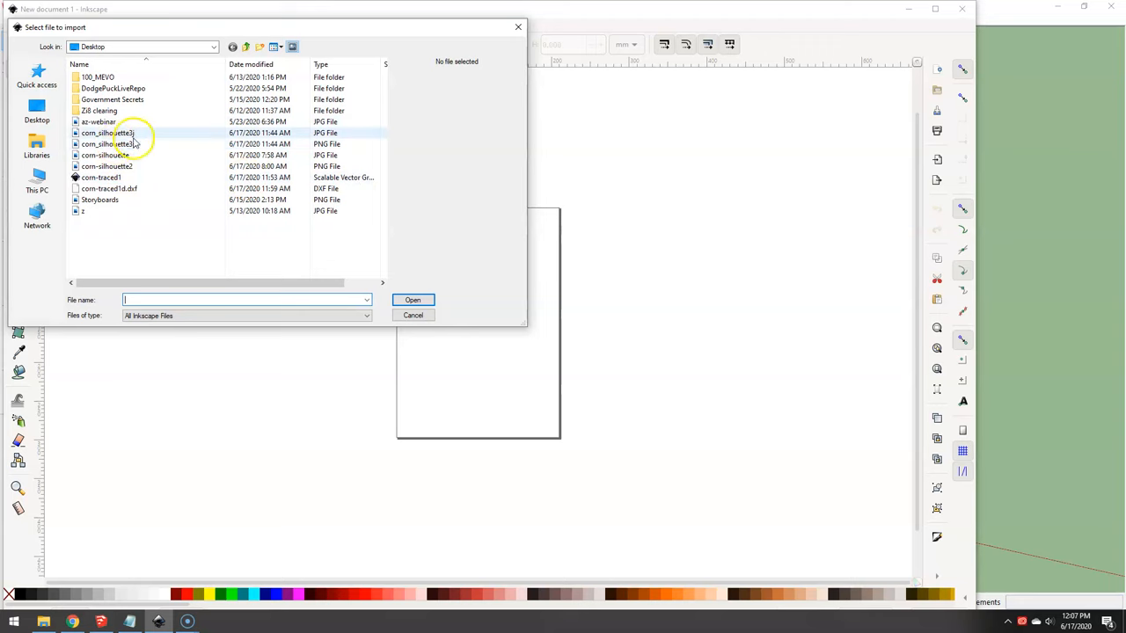
Step: Import the blue corn silhouette JPG as an embedded image
{"action": "left_click", "coordinate": [412, 300]}
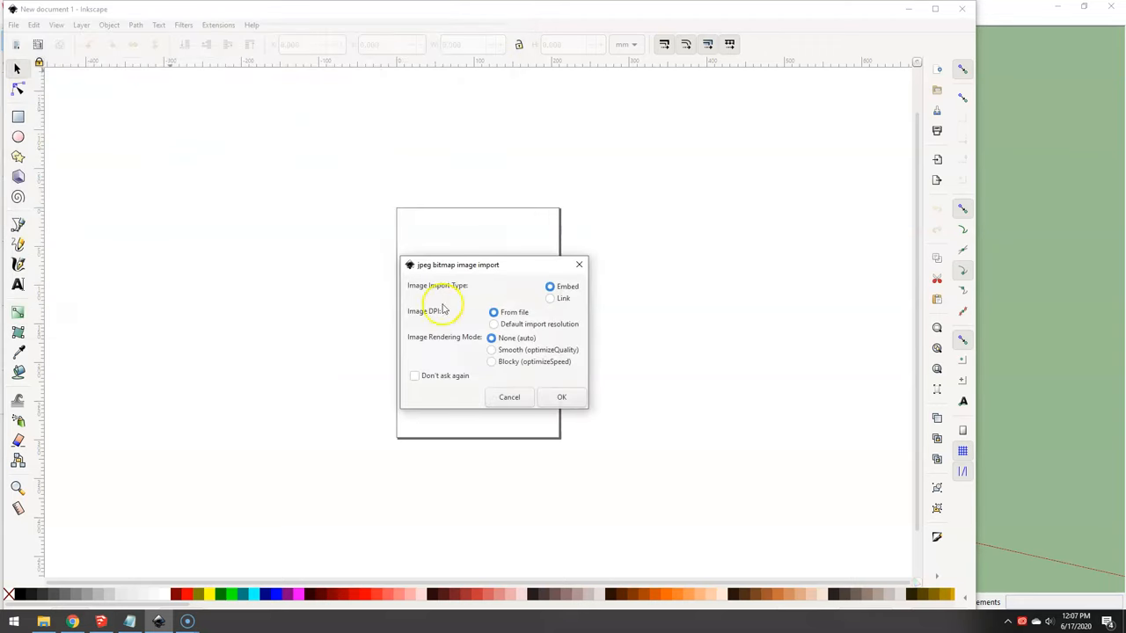
{"action": "left_click", "coordinate": [561, 396]}
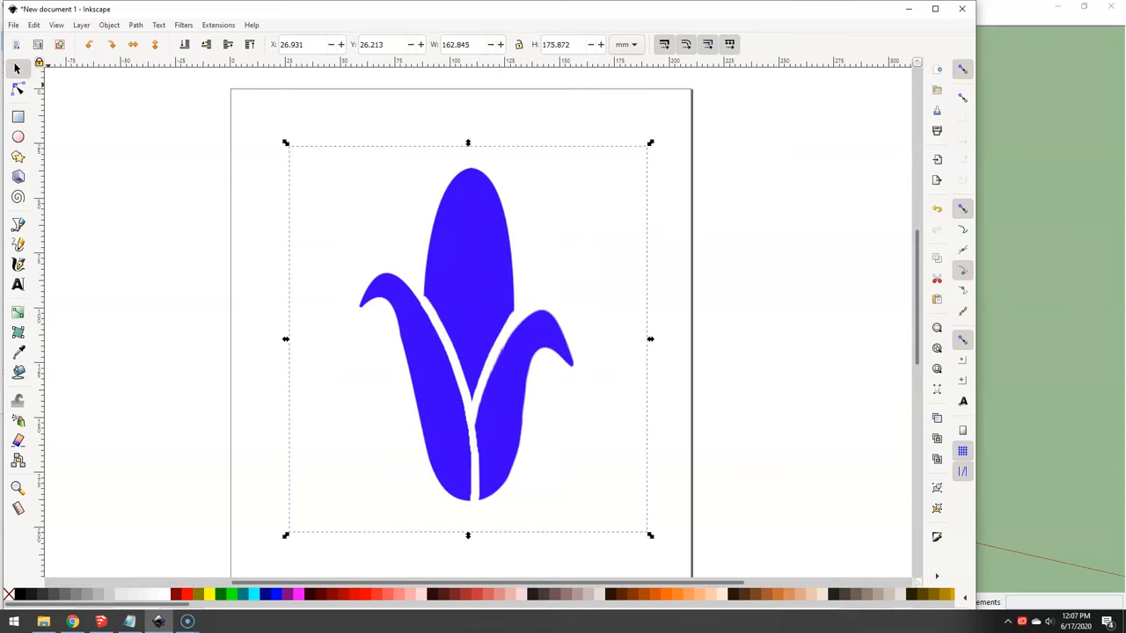
Step: Trace the corn bitmap with a brightness-cutoff single scan, then close Trace Bitmap
{"action": "left_click", "coordinate": [136, 25]}
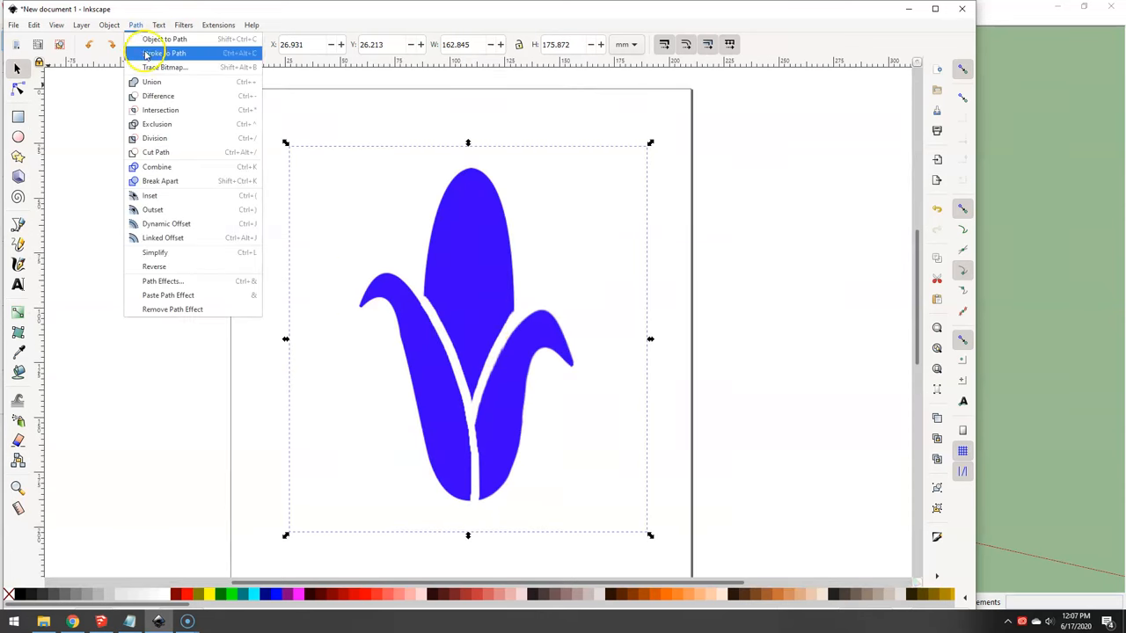
{"action": "left_click", "coordinate": [164, 66]}
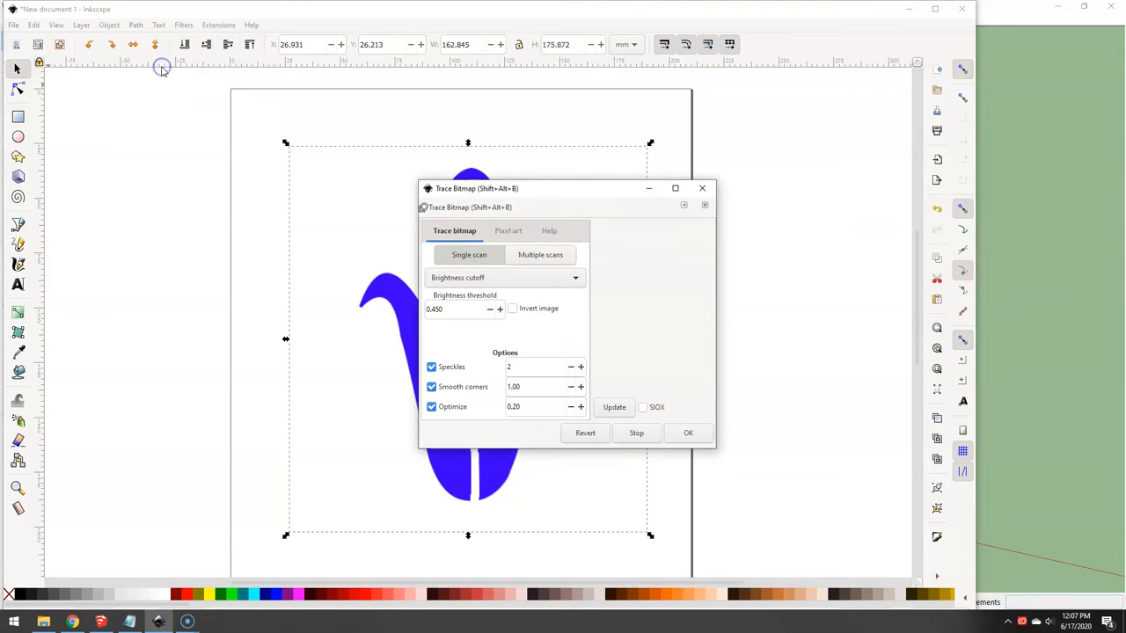
{"action": "mouse_move", "coordinate": [517, 230]}
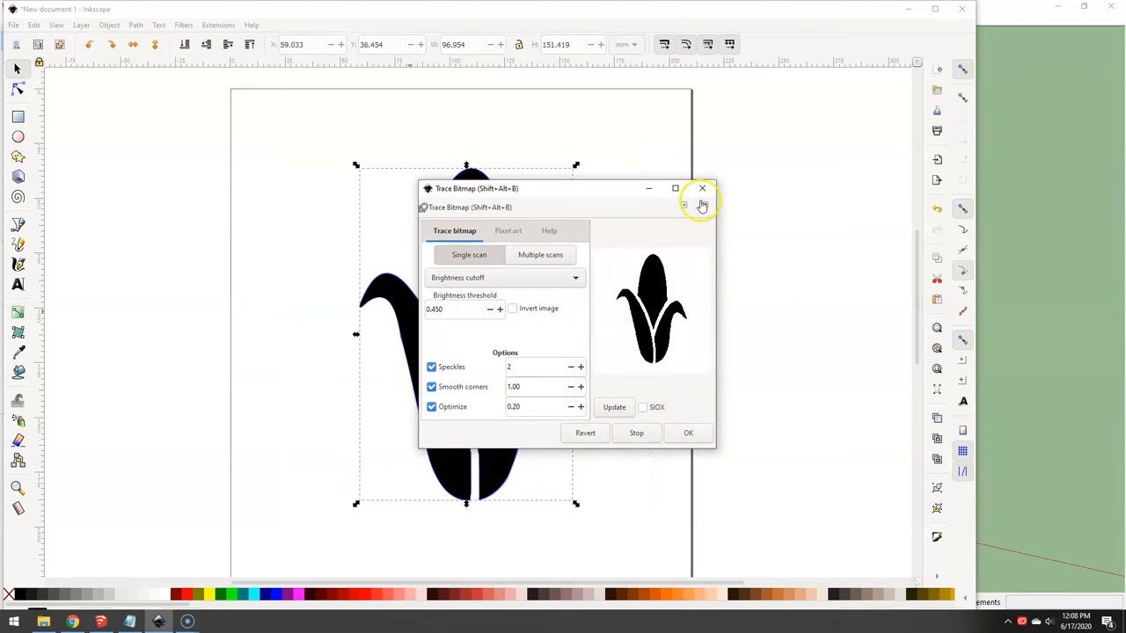
{"action": "left_click", "coordinate": [702, 189]}
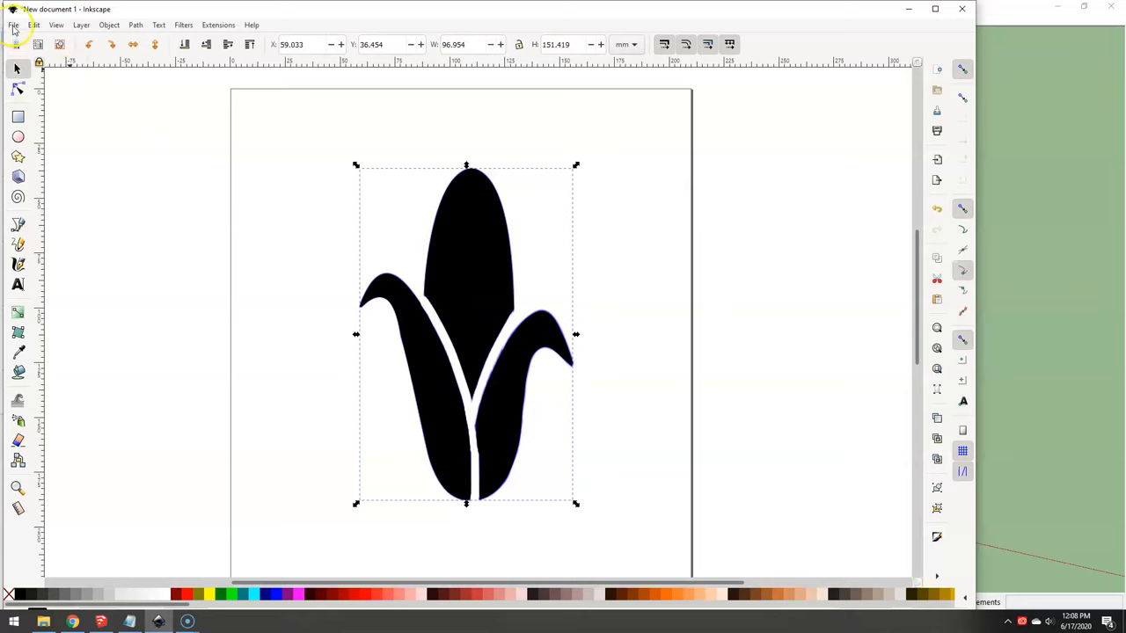
Step: Save a copy as corn5 in Desktop Cutting Plotter DXF R14 format
{"action": "left_click", "coordinate": [14, 25]}
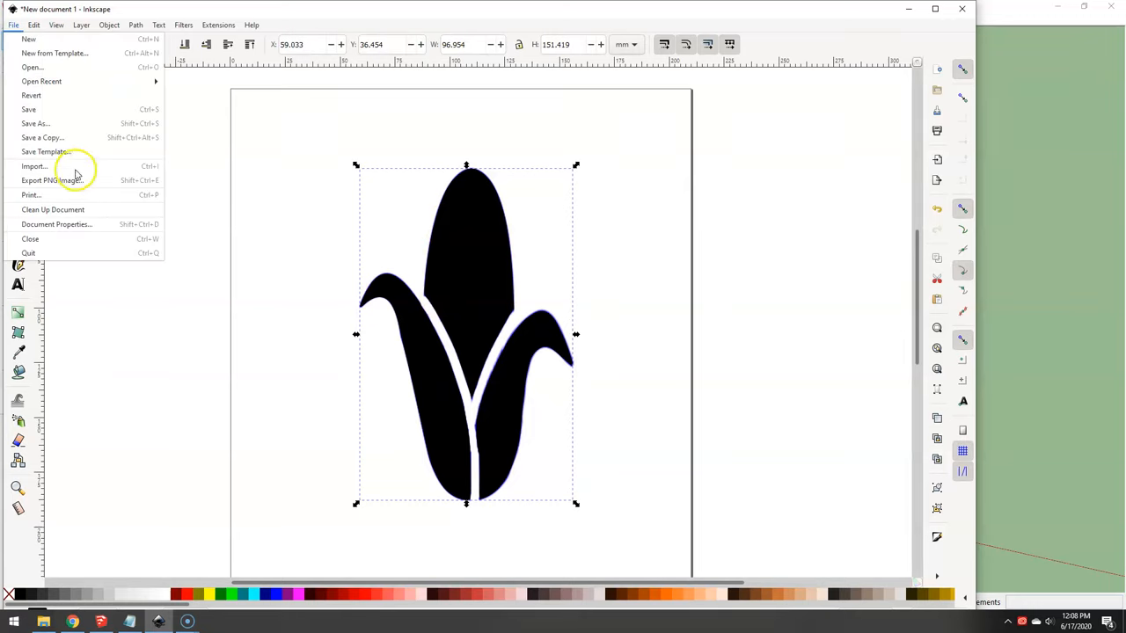
{"action": "left_click", "coordinate": [36, 123]}
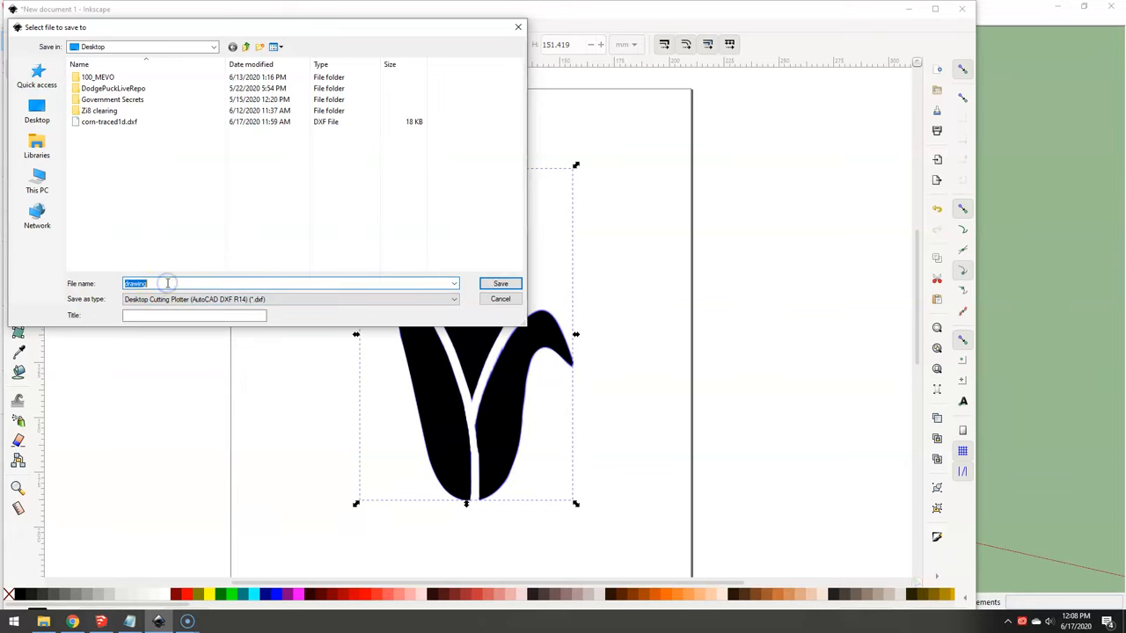
{"action": "type", "text": "corn5"}
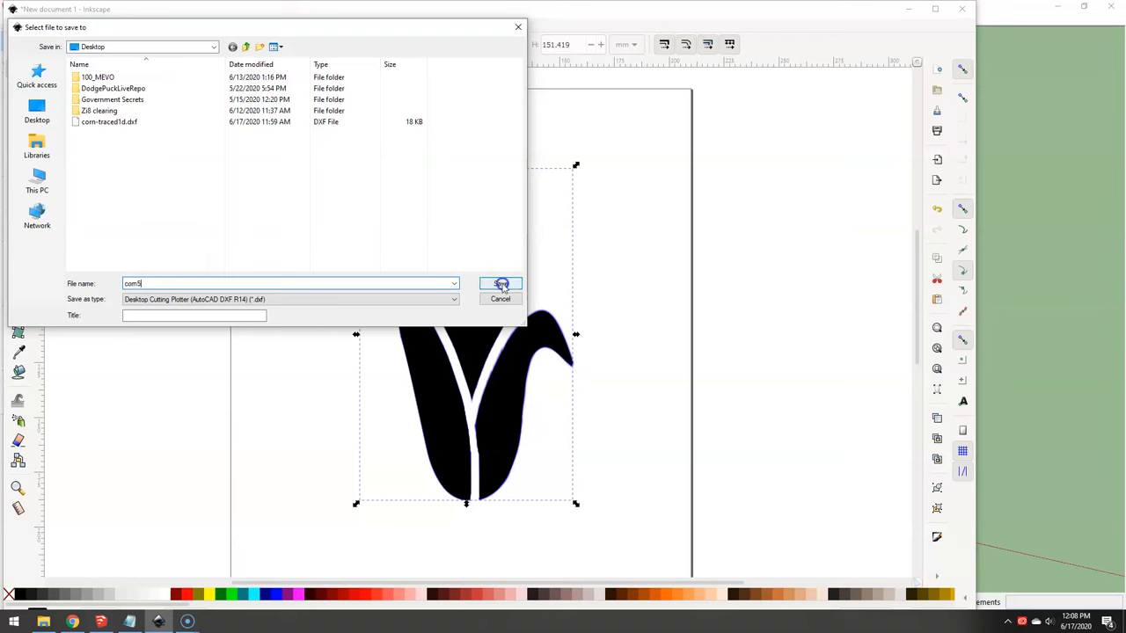
{"action": "left_click", "coordinate": [501, 283]}
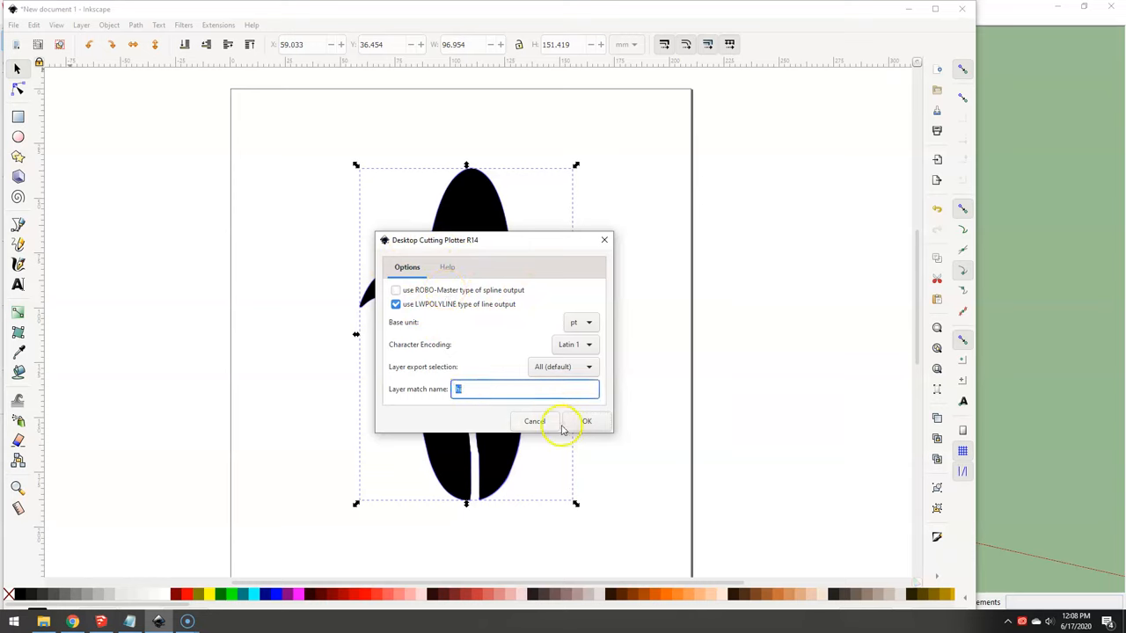
{"action": "left_click", "coordinate": [587, 421]}
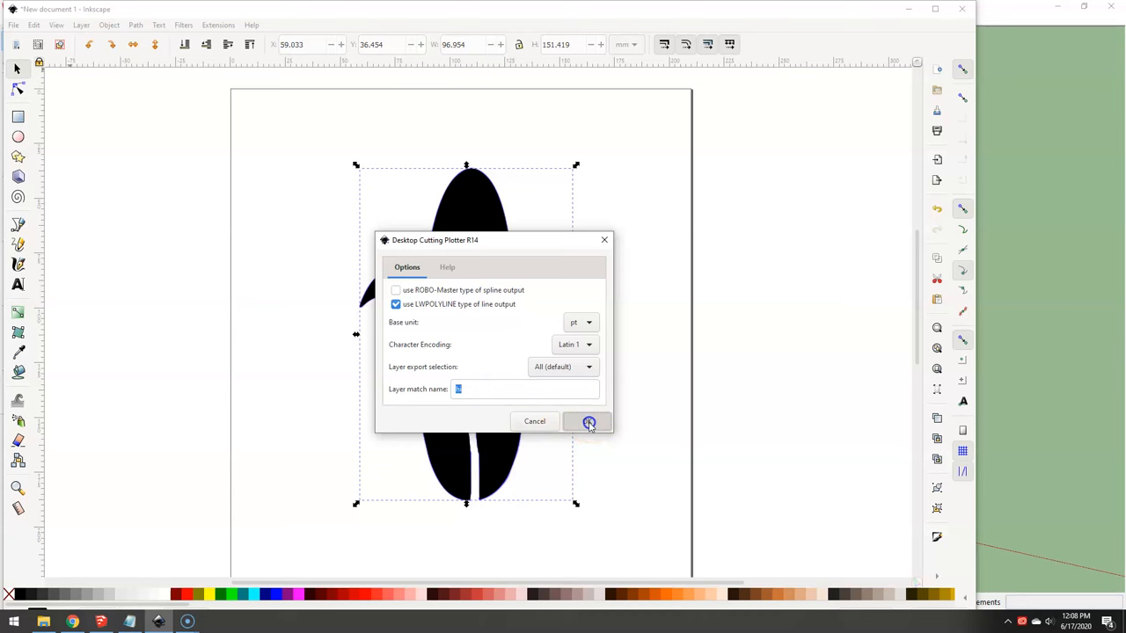
{"action": "left_click", "coordinate": [588, 422]}
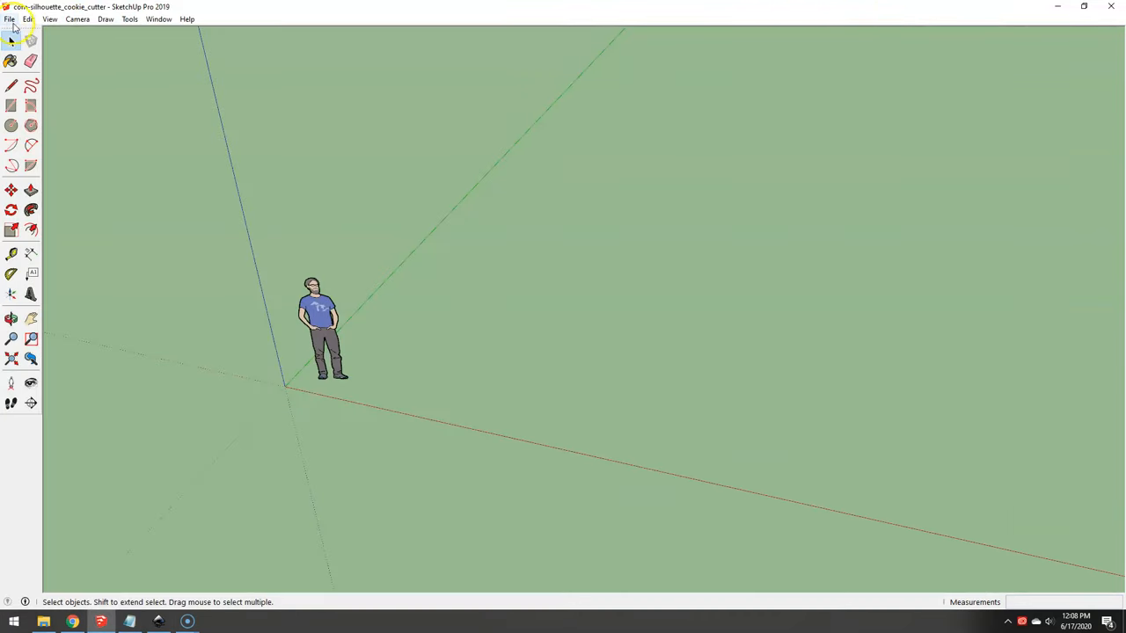
Step: Import corn5.dxf as AutoCAD DXF linework and close the import results
{"action": "left_click", "coordinate": [10, 18]}
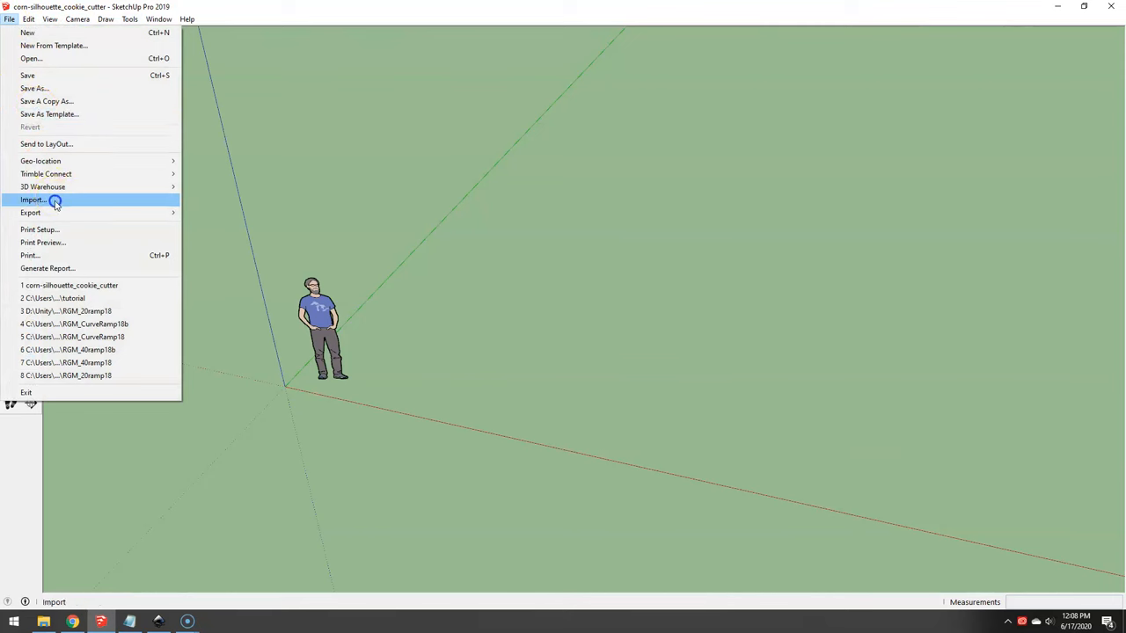
{"action": "left_click", "coordinate": [34, 200]}
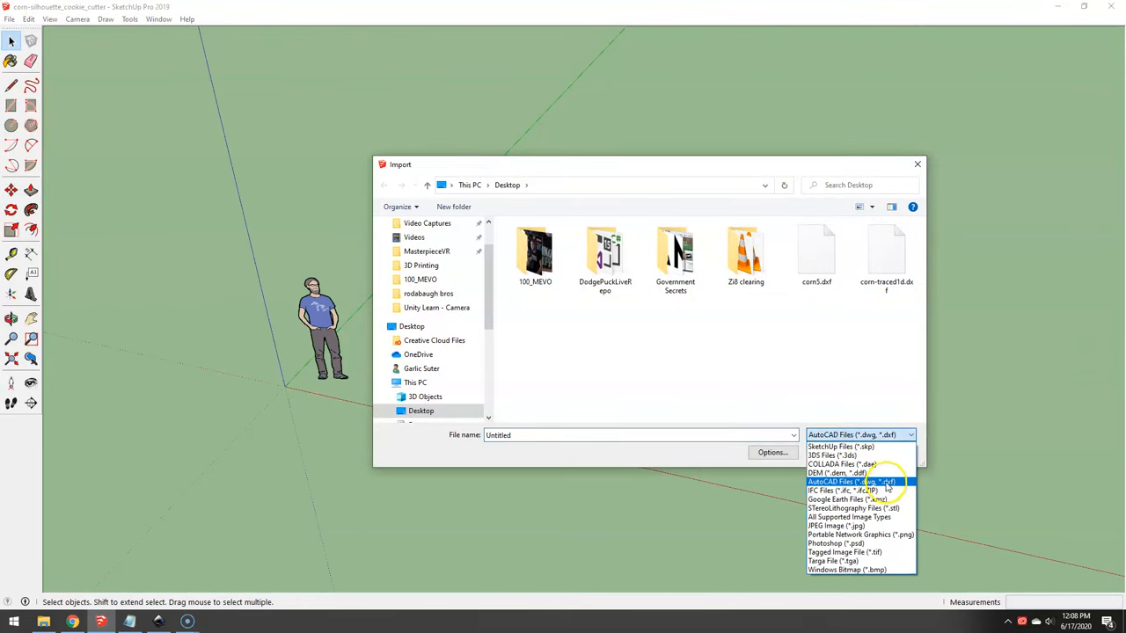
{"action": "left_click", "coordinate": [842, 482]}
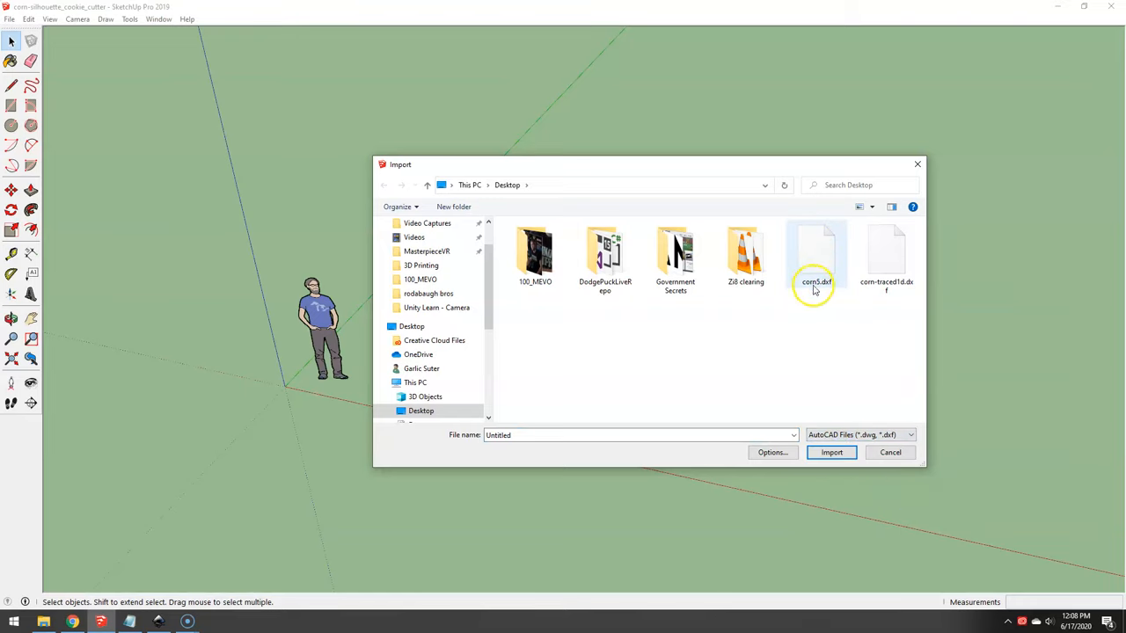
{"action": "left_click", "coordinate": [830, 452]}
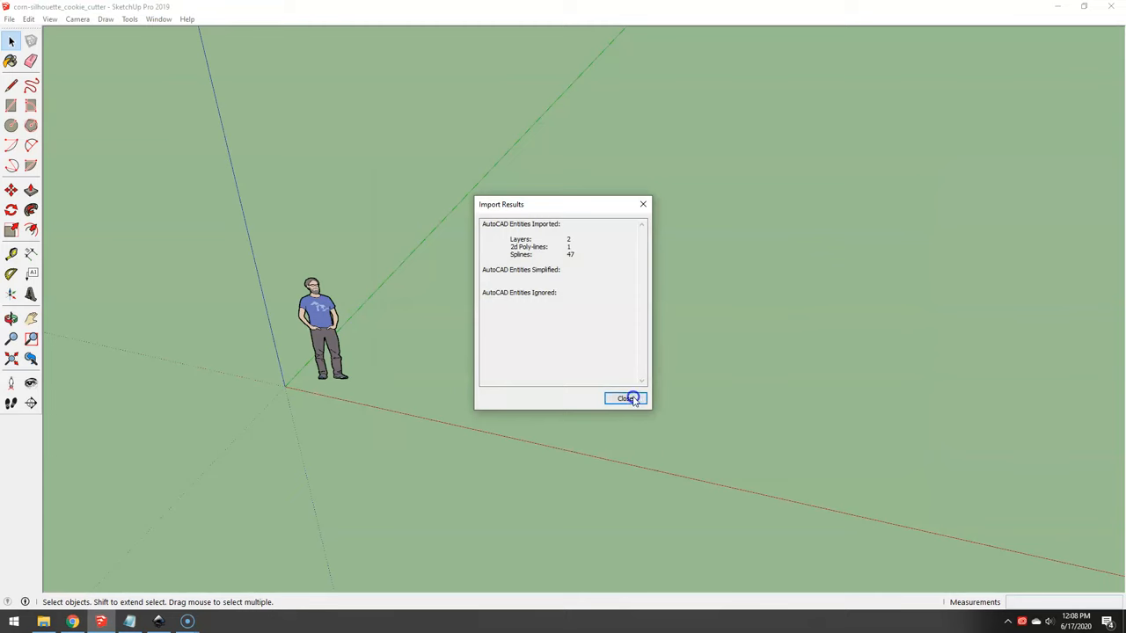
{"action": "left_click", "coordinate": [625, 399]}
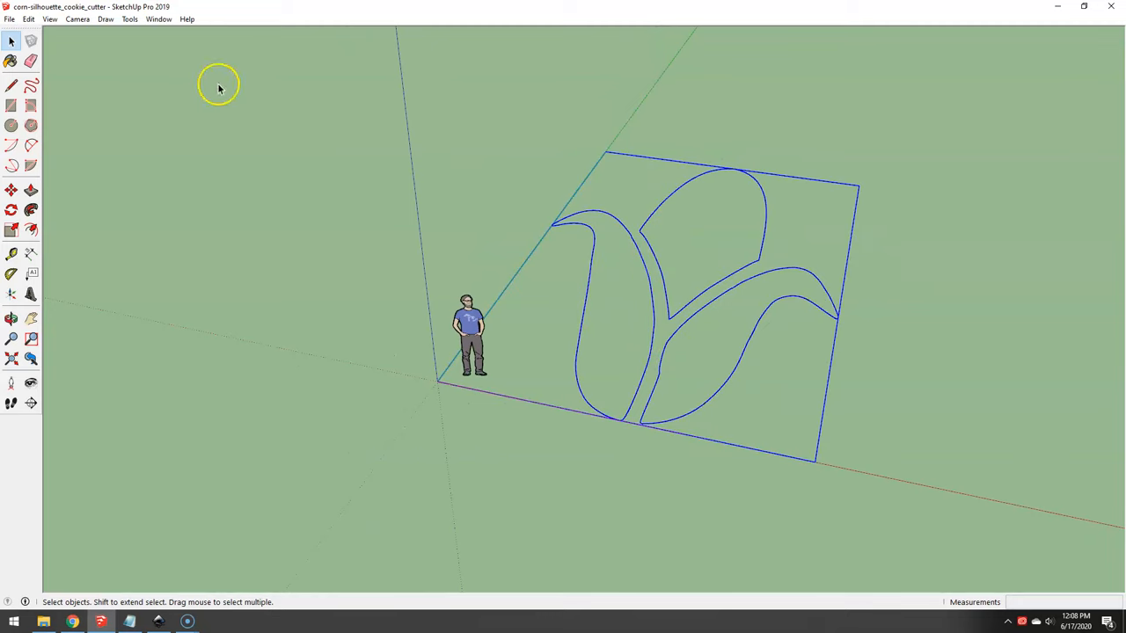
Step: Draw a line across the left leaf to heal it into a face
{"action": "left_click", "coordinate": [11, 84]}
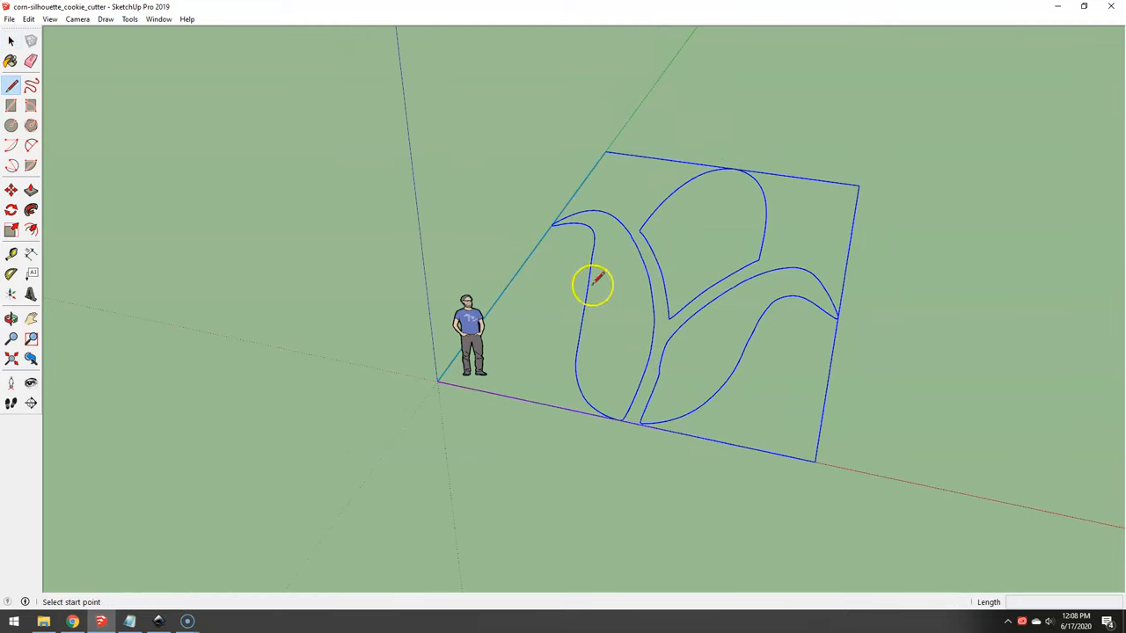
{"action": "left_click", "coordinate": [591, 284]}
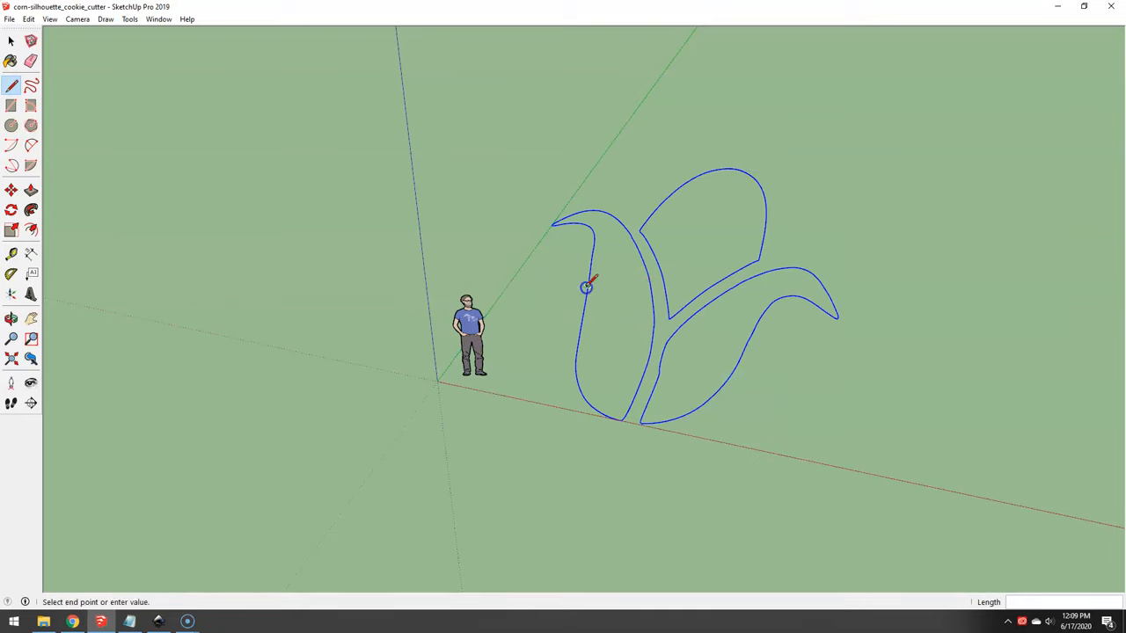
{"action": "left_click", "coordinate": [587, 287]}
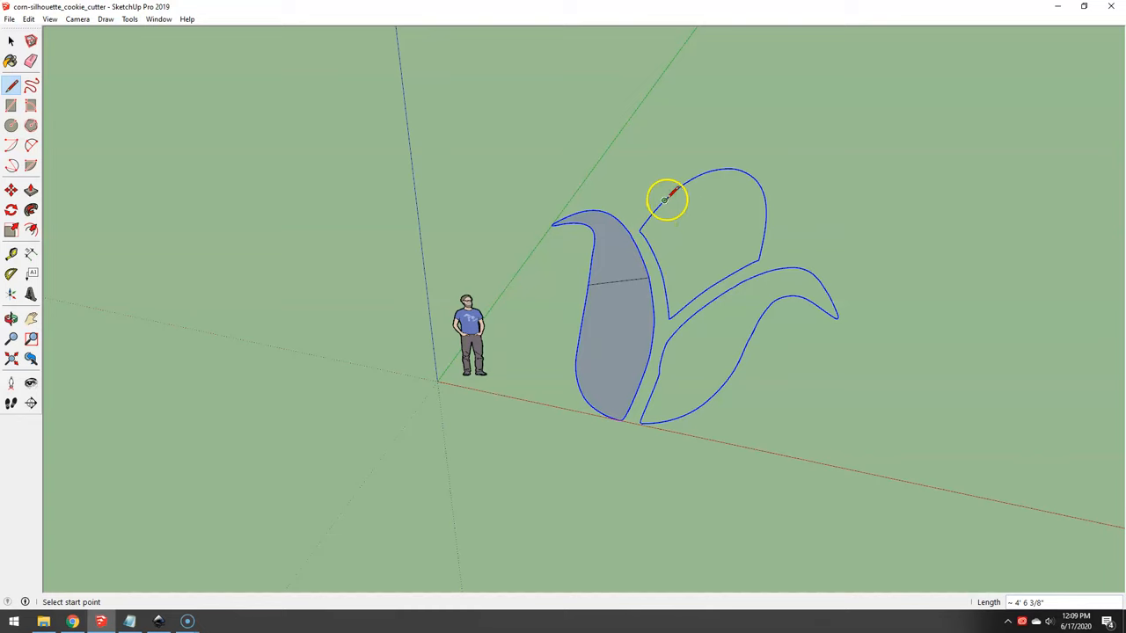